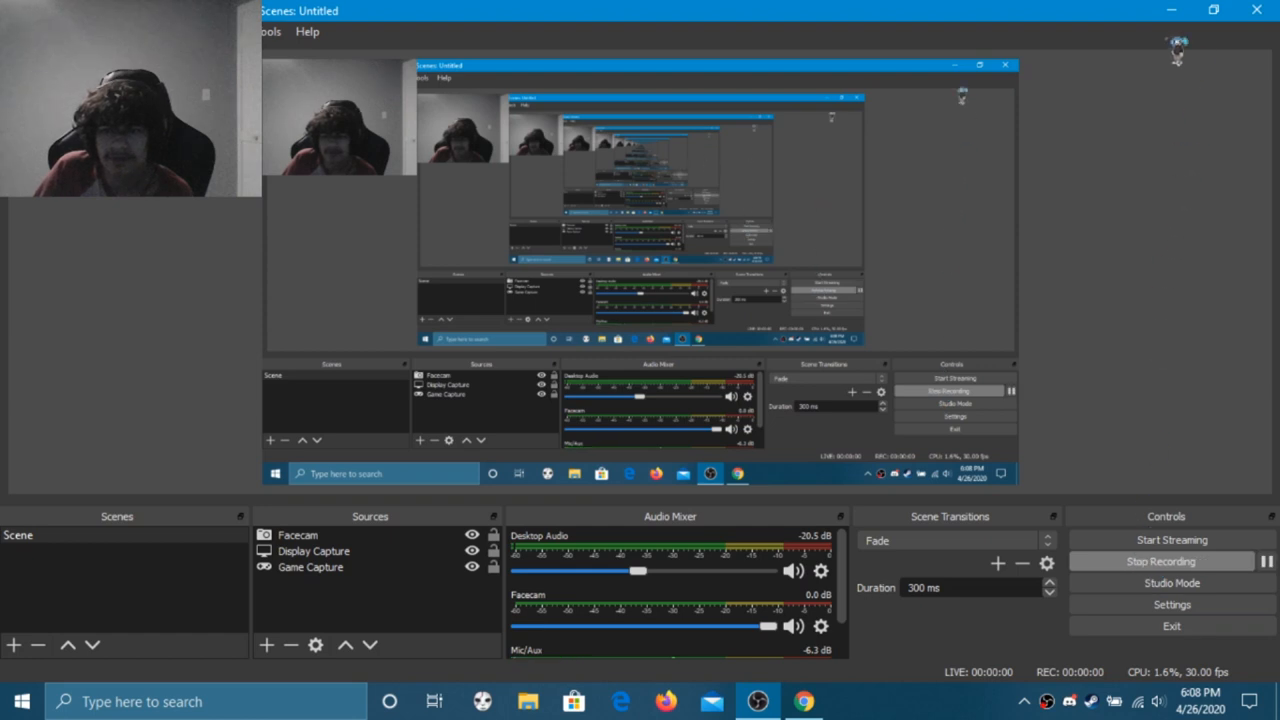
Start the OBS recording with the Facecam and Display Capture sources active.
{"action": "left_click", "coordinate": [804, 698]}
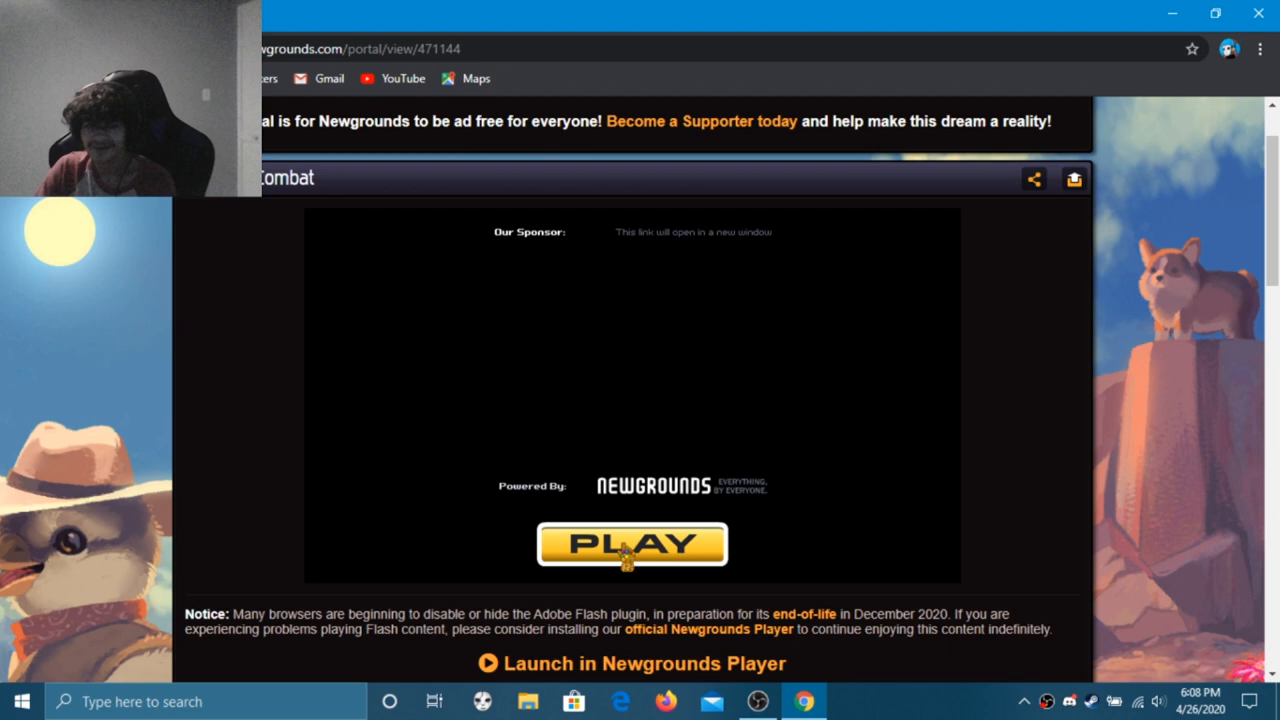
Launch Mario Combat from the Newgrounds Play prompt to reach its title menu.
{"action": "left_click", "coordinate": [632, 544]}
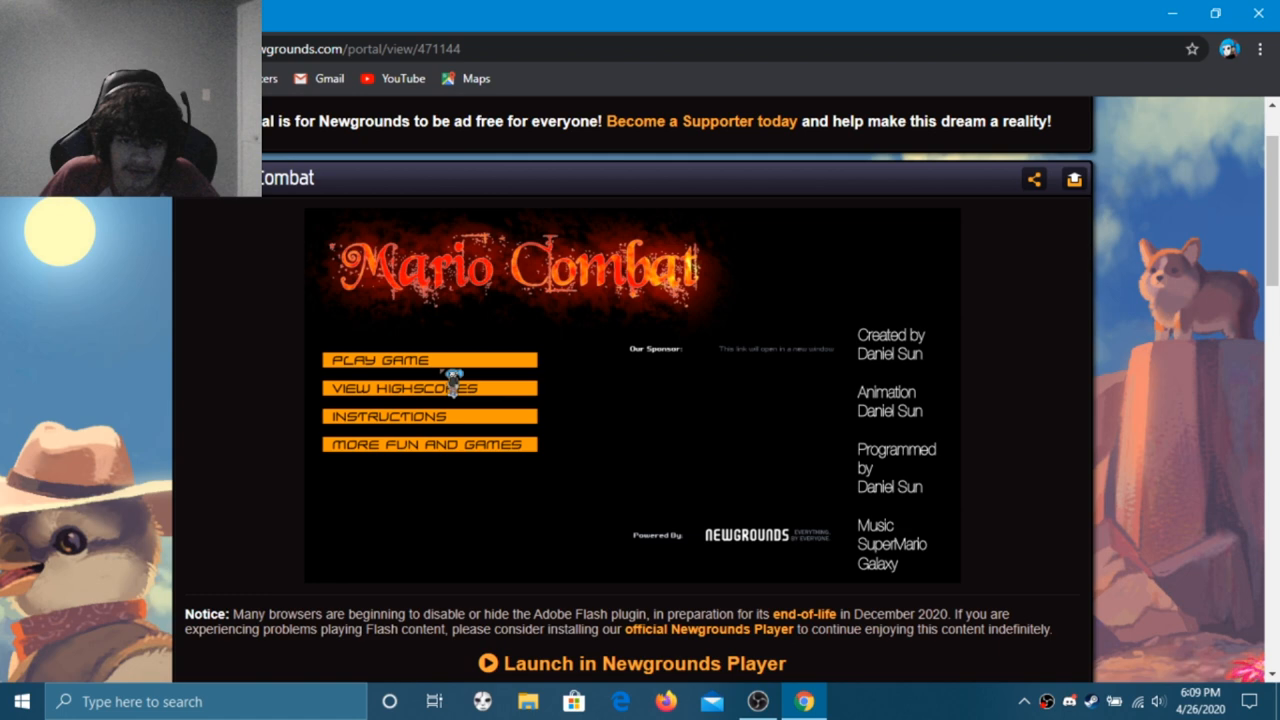
{"action": "left_click", "coordinate": [380, 360]}
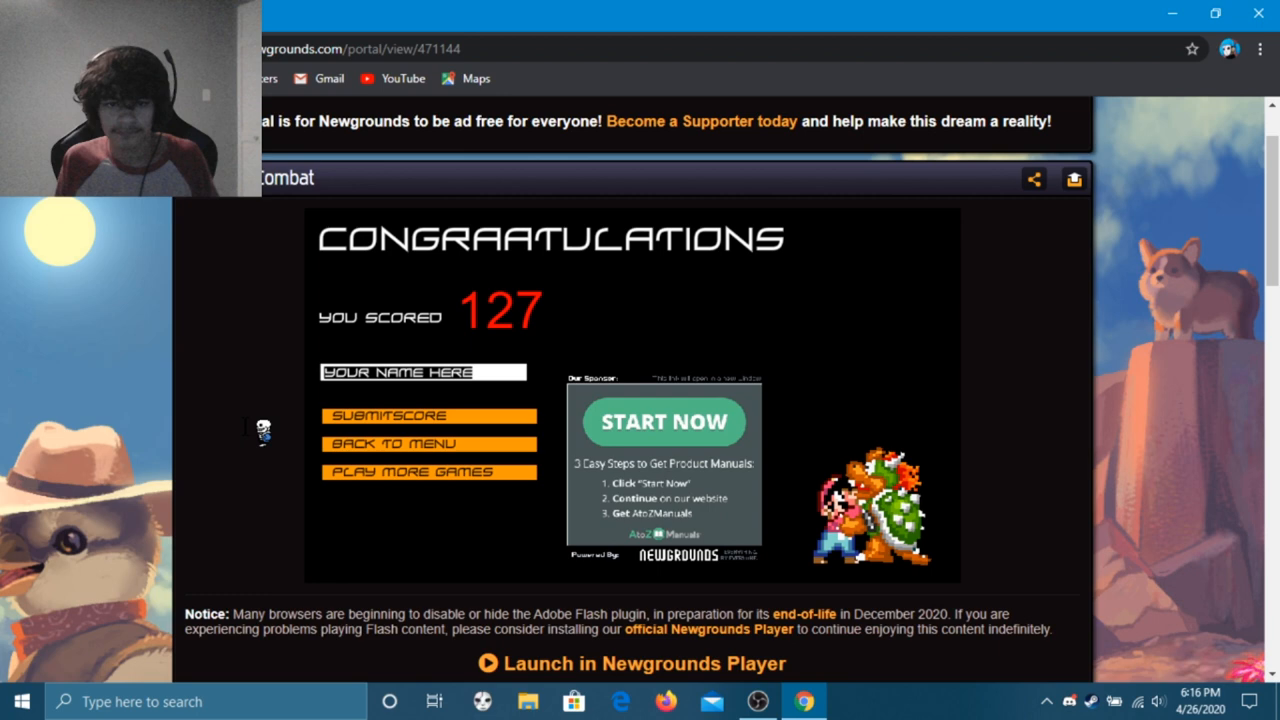
Clear the YOUR NAME HERE placeholder to begin entering a name for the 127 score.
{"action": "left_click", "coordinate": [424, 372]}
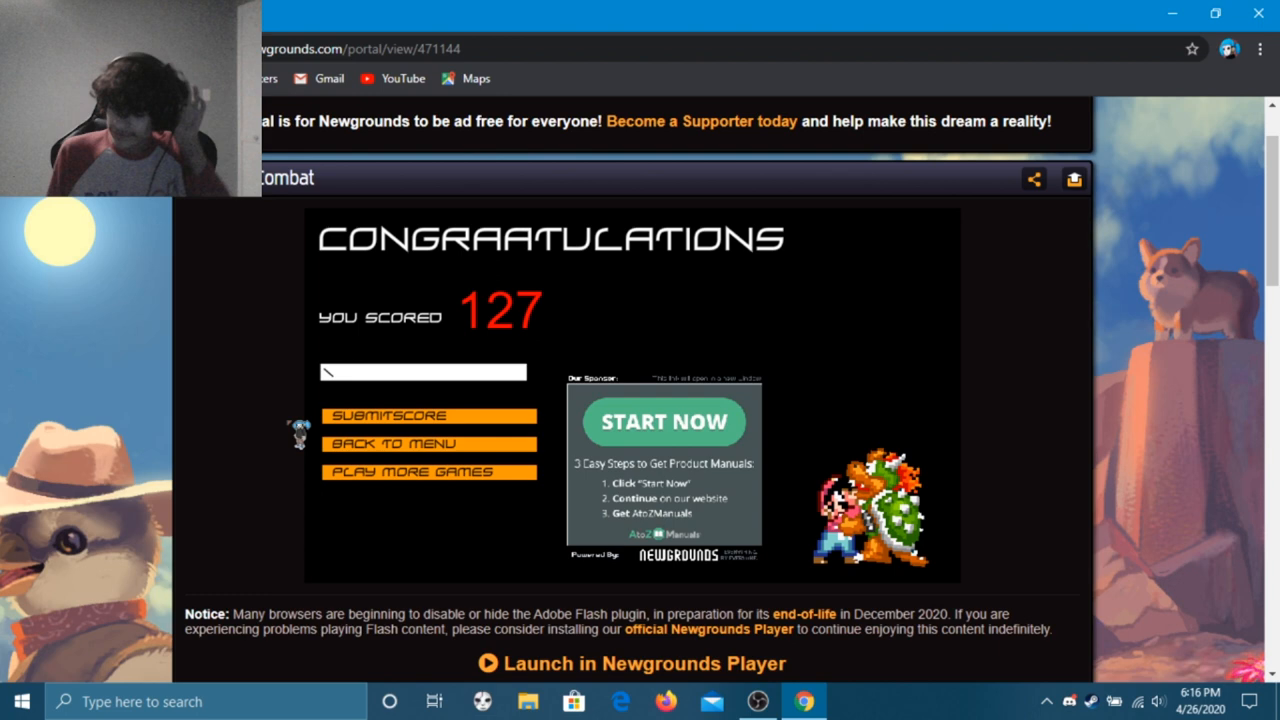